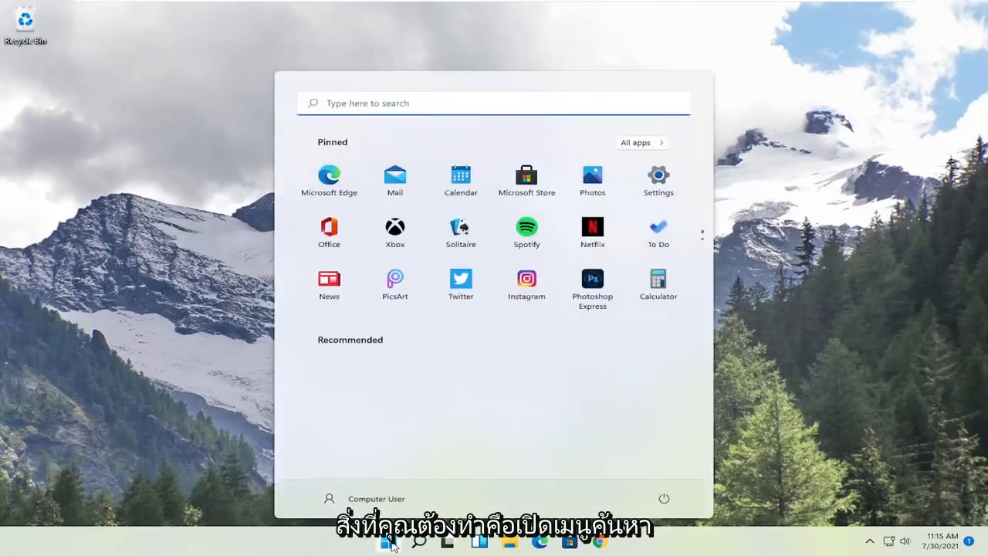
Search for cmd and run Command Prompt as administrator.
type("cmd")
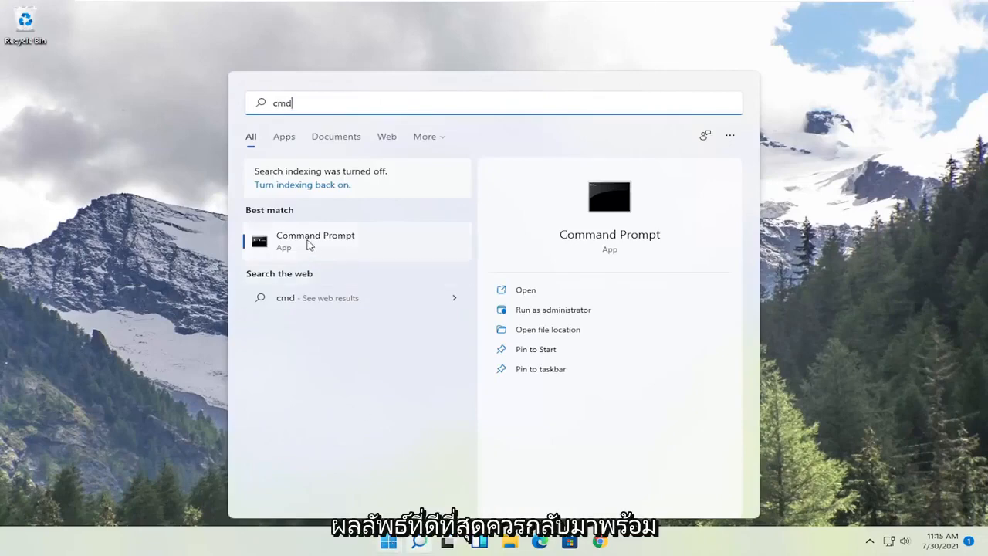
right_click(316, 241)
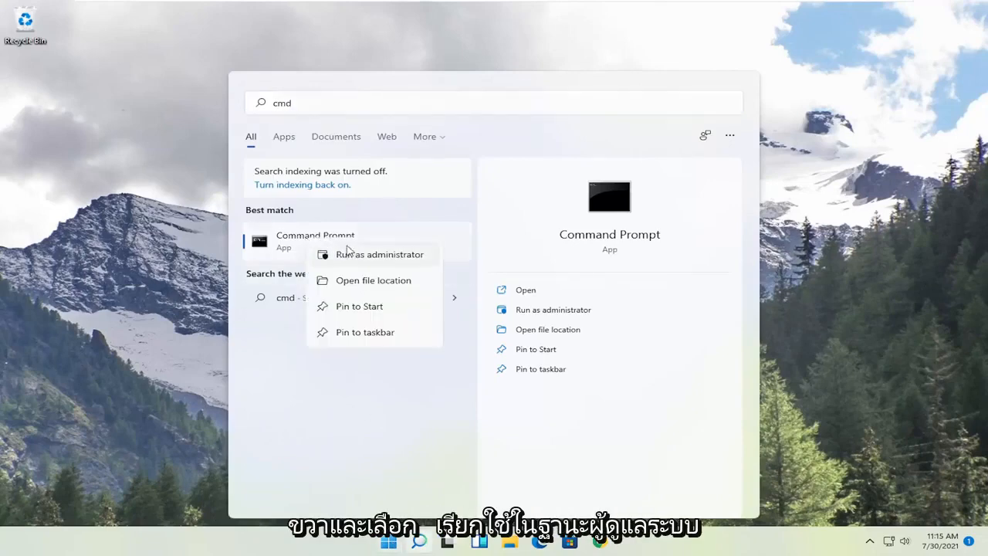
left_click(380, 254)
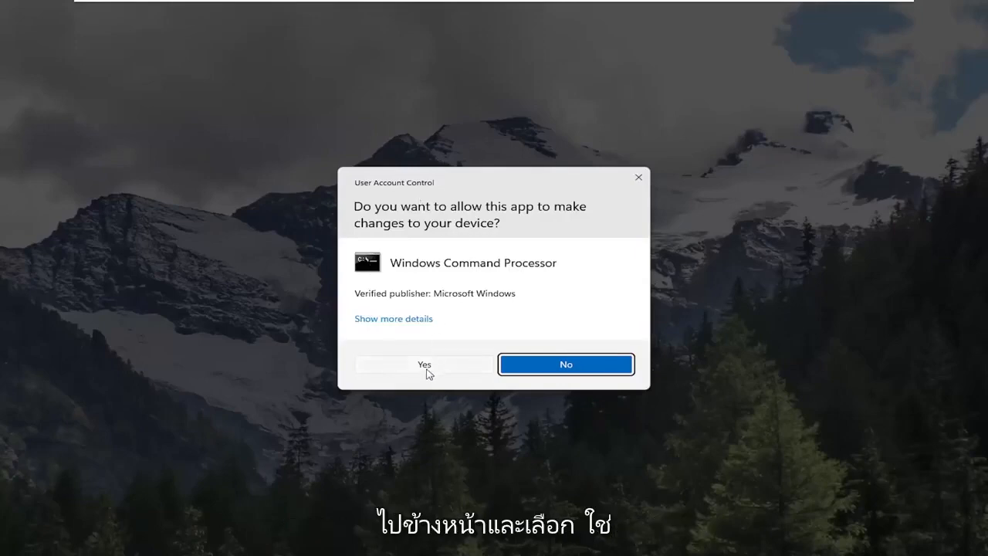
Approve the UAC prompt and run 'netsh winsock reset' in the elevated Command Prompt.
left_click(424, 364)
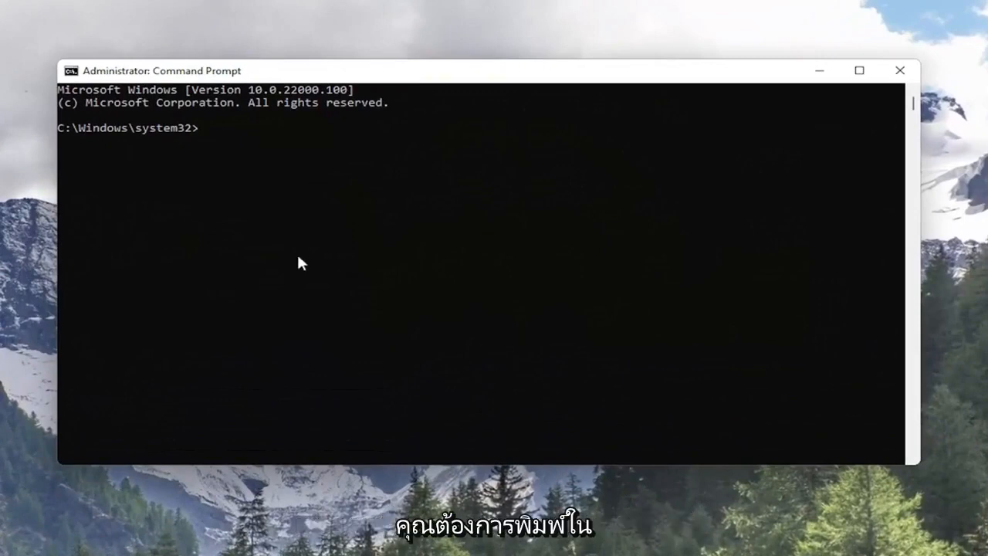
type("netsh")
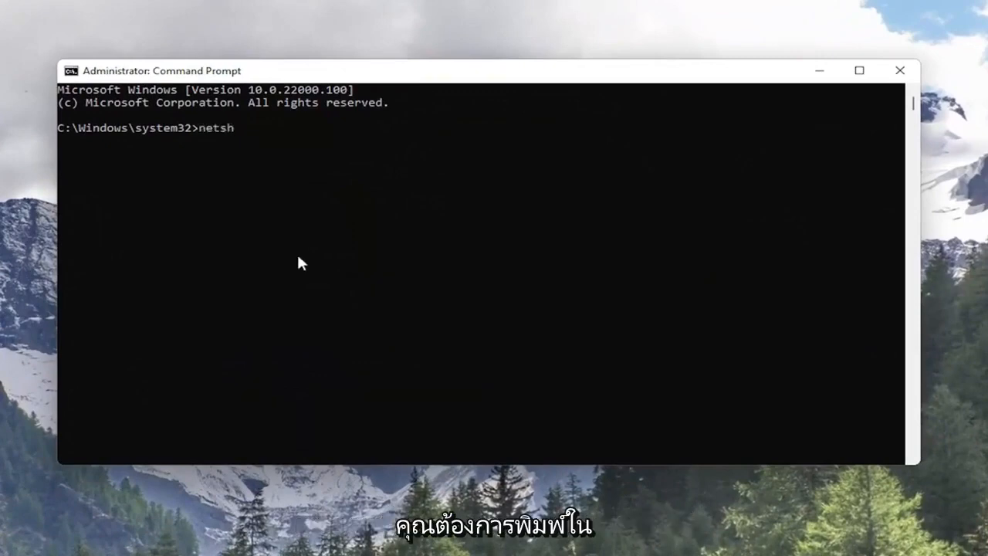
type("winso")
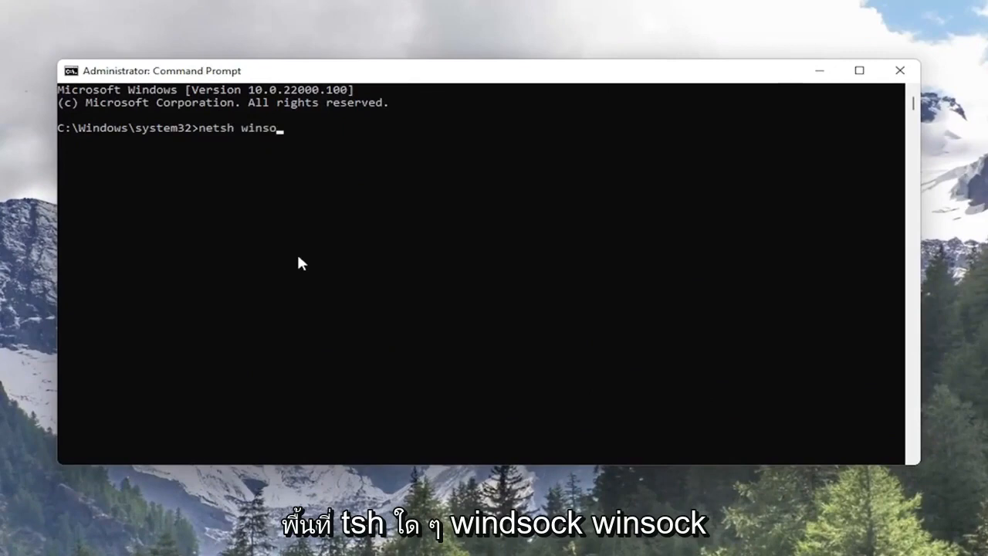
type("ck reset")
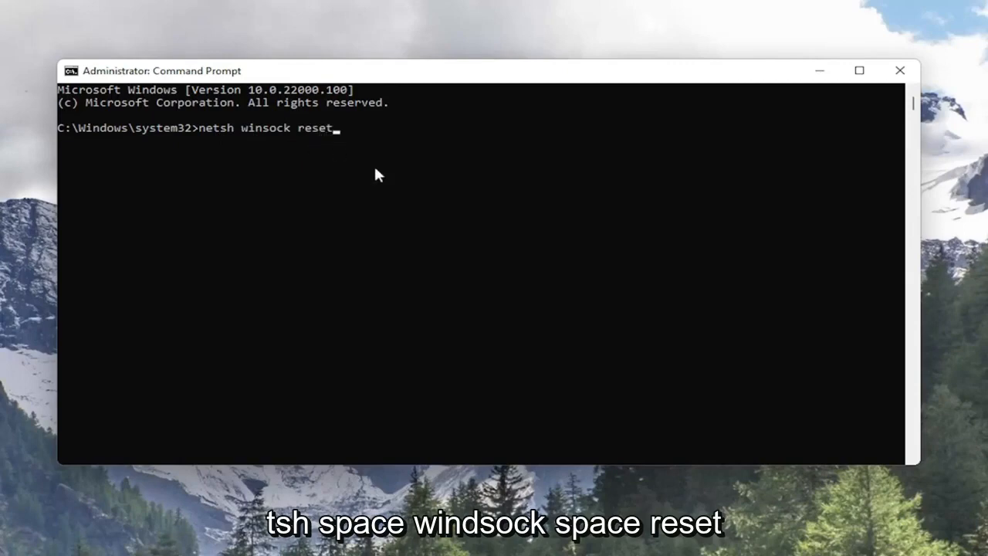
key("Return")
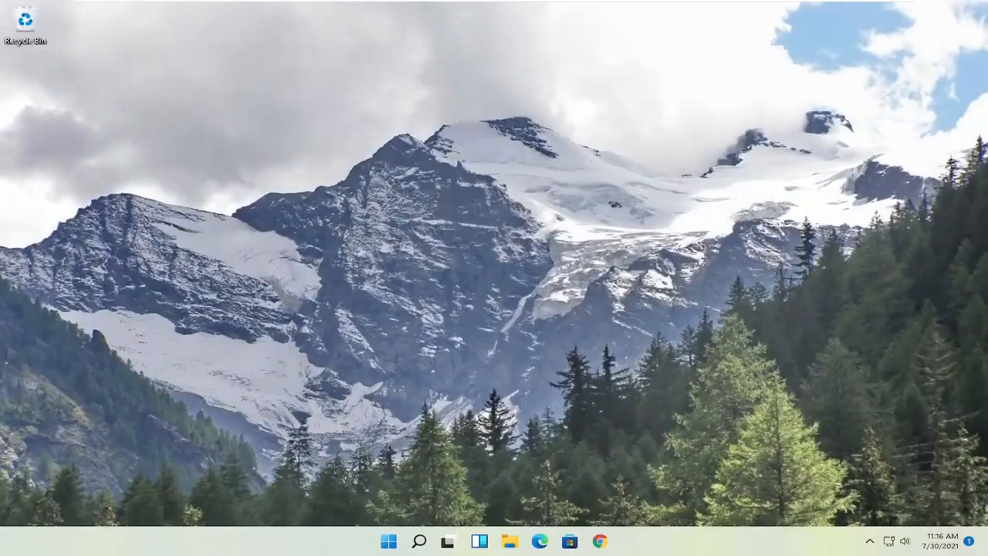
mouse_move(468, 363)
type("device manager")
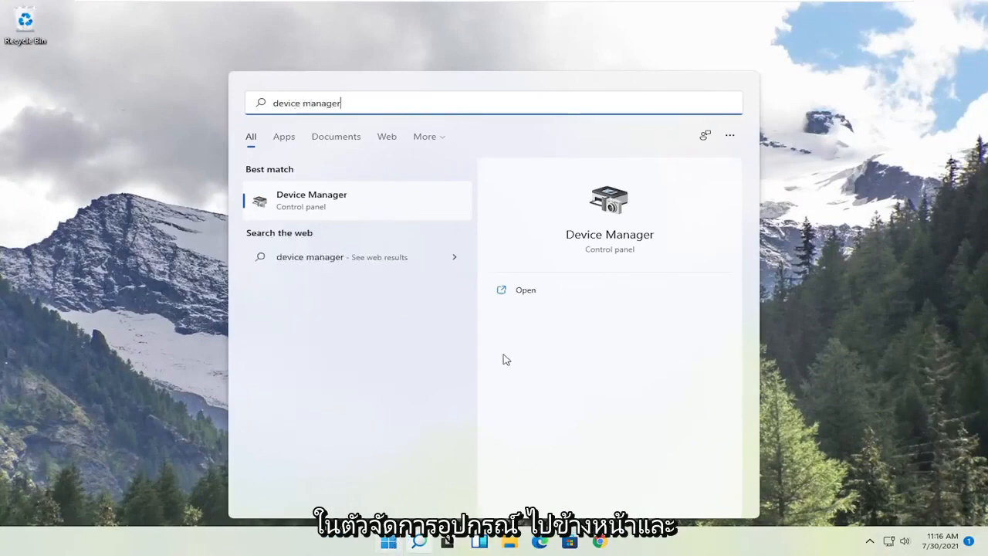
Open Device Manager from the search results to view the network adapters.
left_click(525, 290)
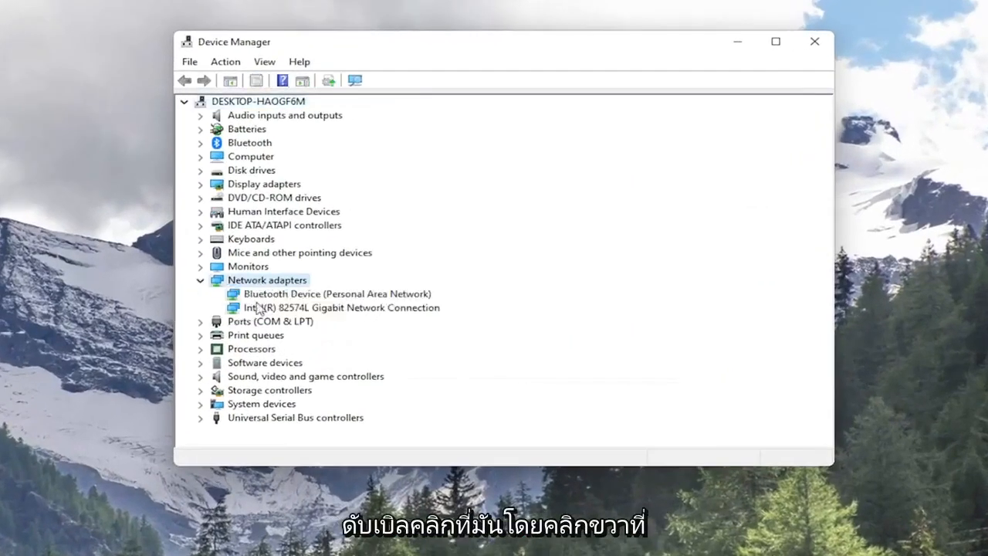
Uninstall the Intel(R) 82574L Gigabit Network Connection device and confirm.
right_click(340, 308)
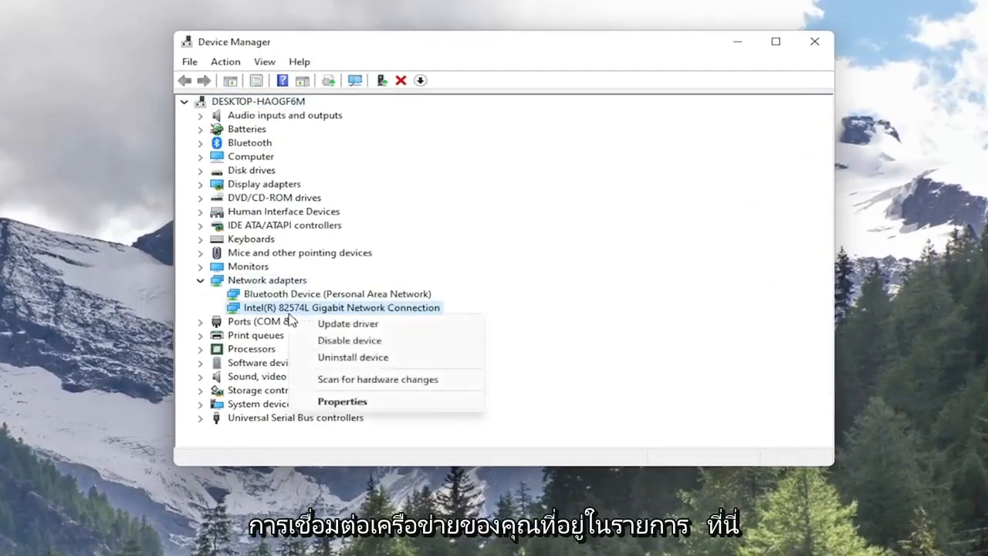
left_click(353, 357)
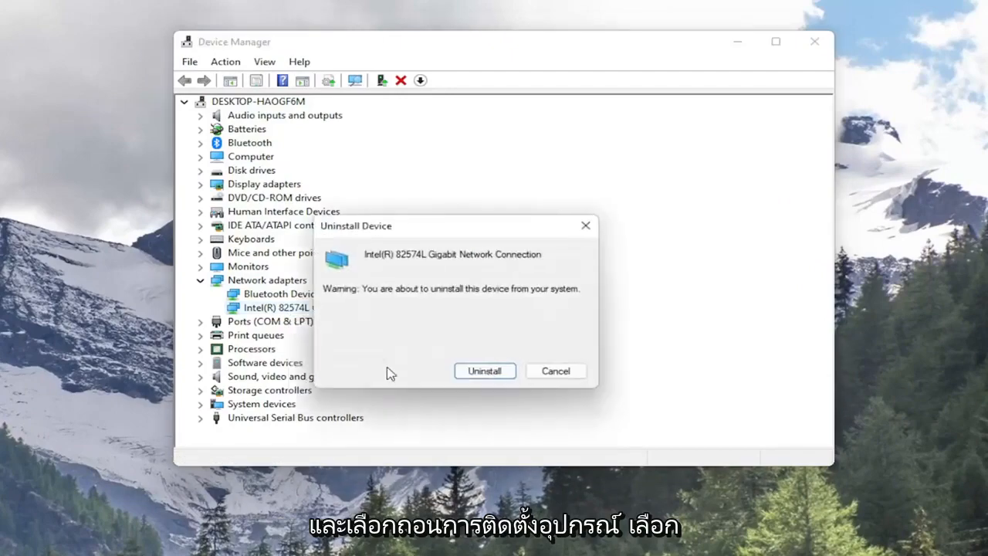
left_click(484, 371)
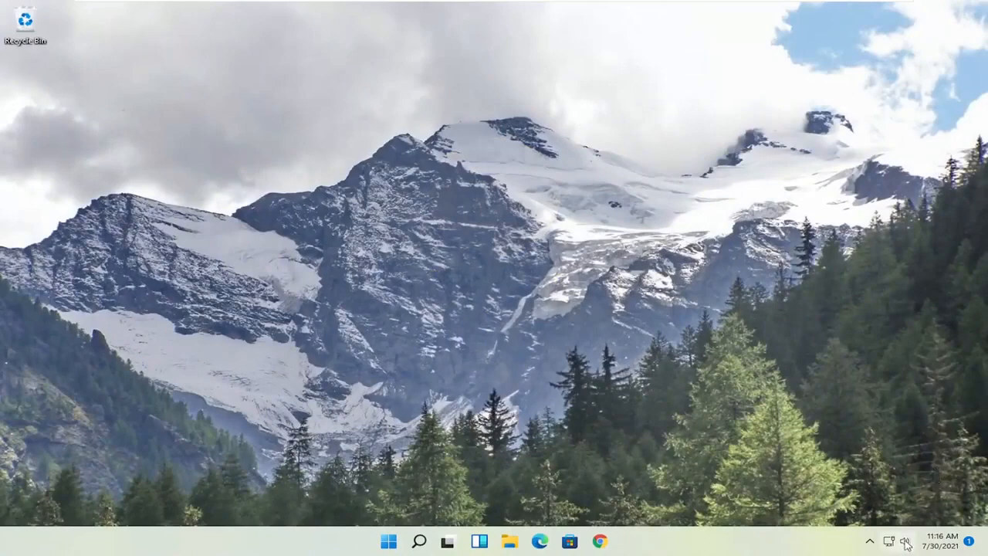
Open the Start menu from the taskbar.
left_click(905, 540)
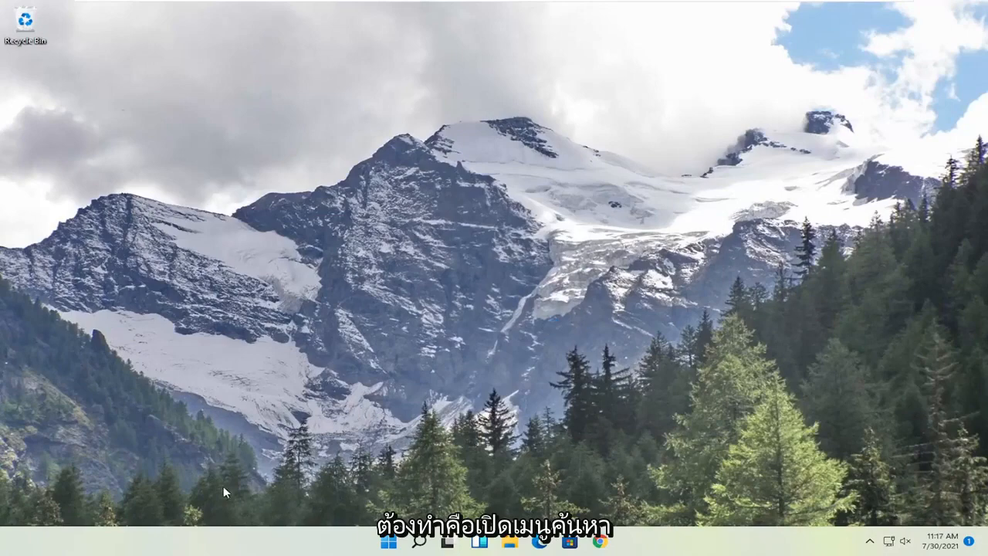
left_click(390, 541)
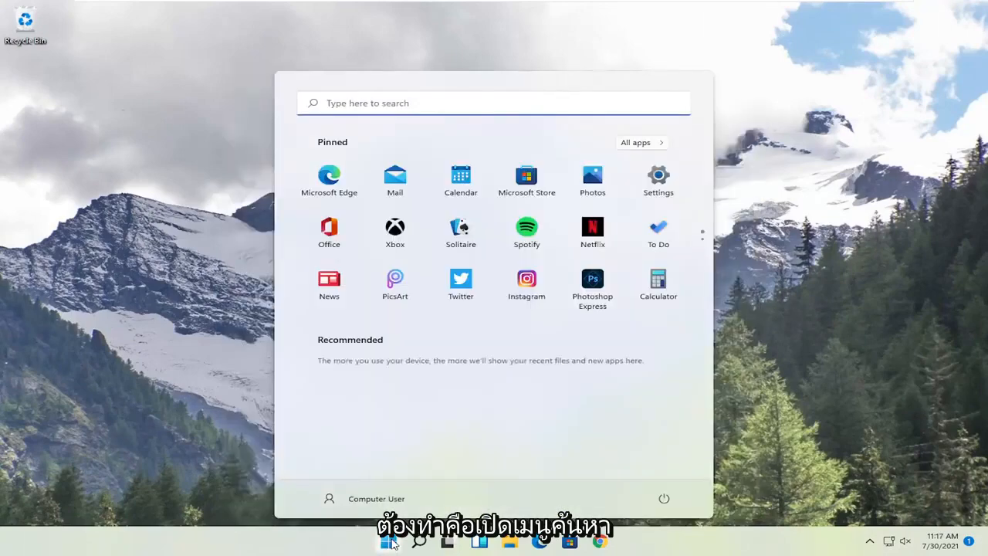
Search 'settings' in the Start menu to launch the Settings app.
type("settings")
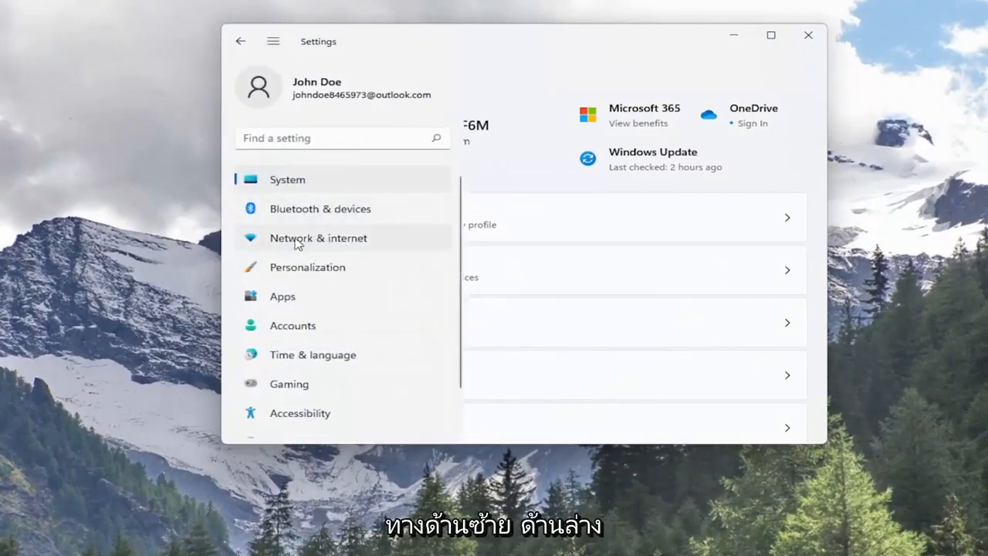
Go to Network & internet to reach the advanced network settings.
left_click(319, 238)
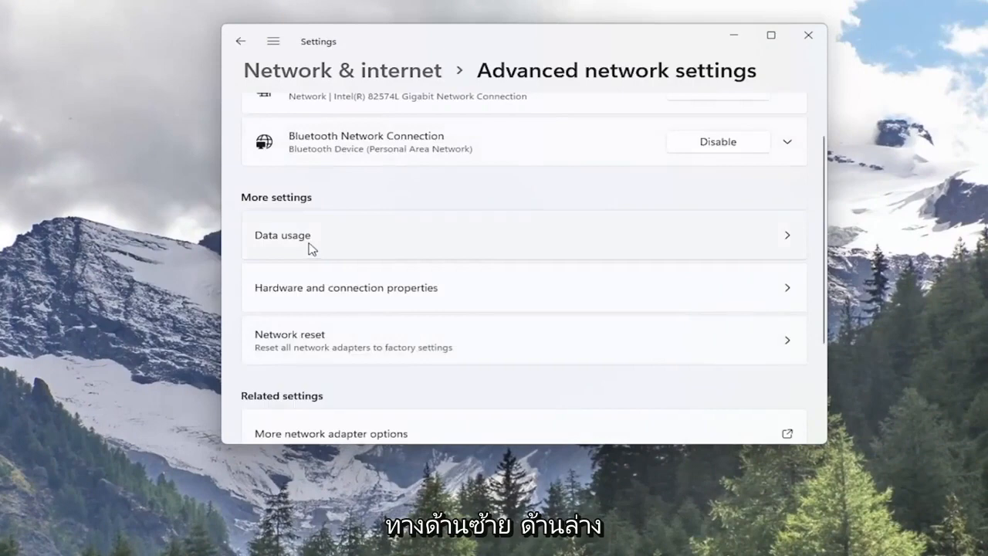
mouse_move(322, 354)
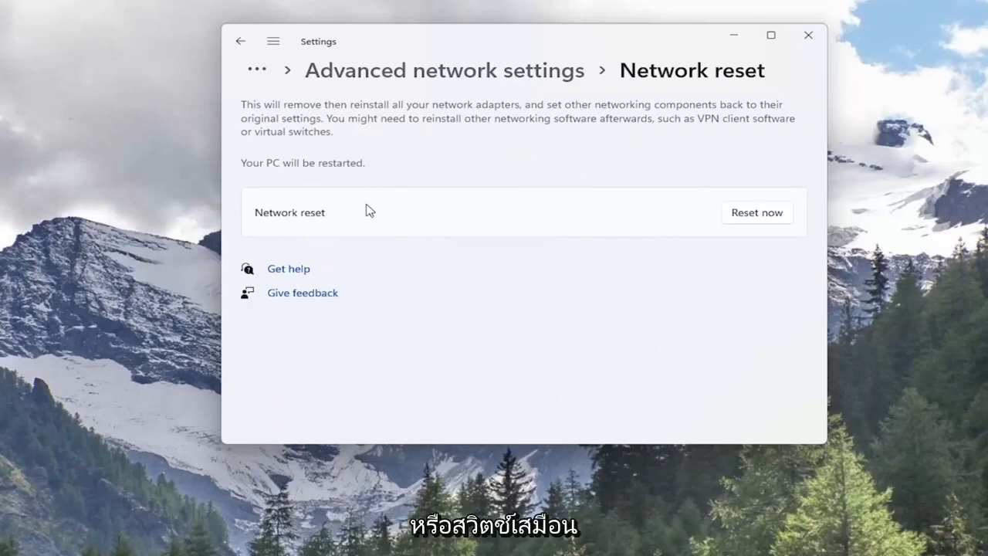
mouse_move(349, 182)
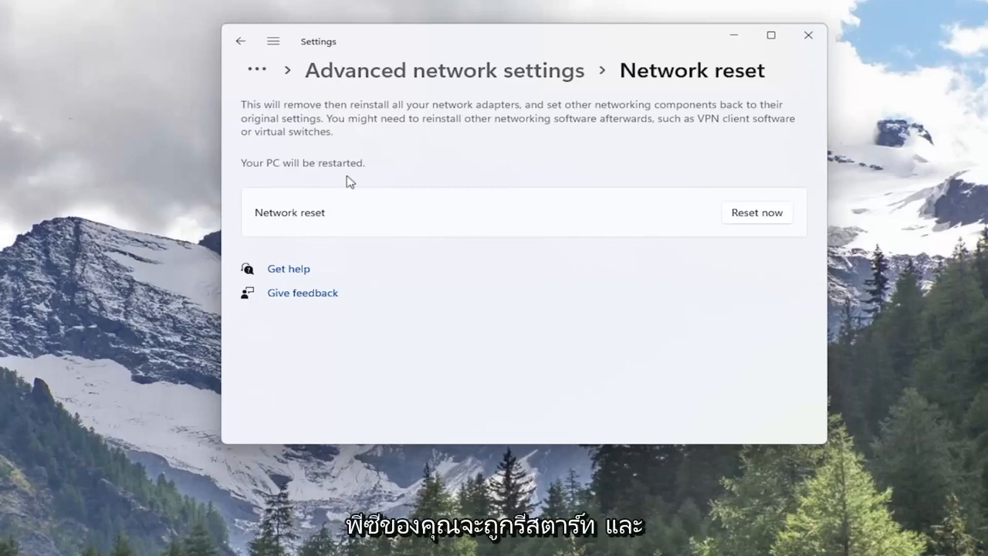
mouse_move(761, 225)
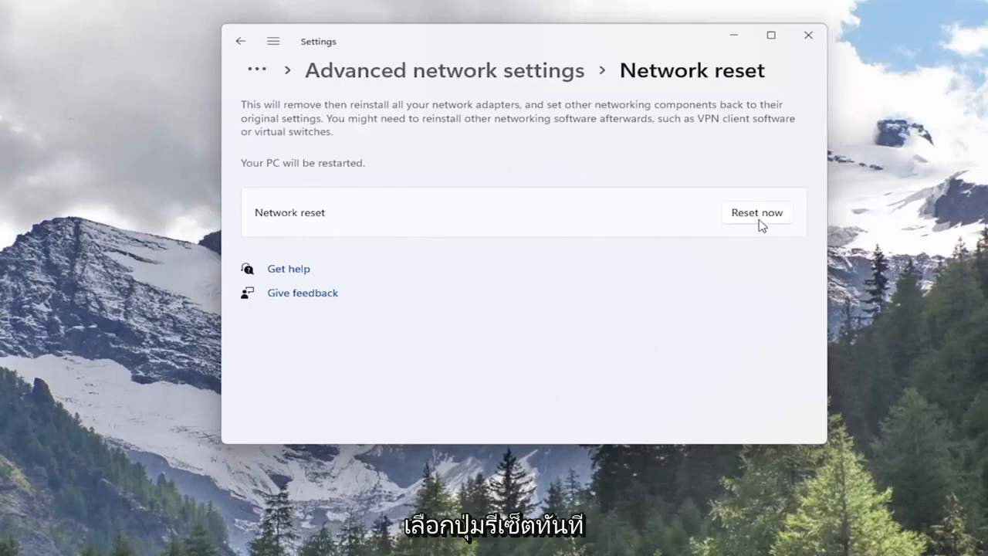
Reset all network settings, confirm with Yes, and close the sign-out notice.
left_click(757, 213)
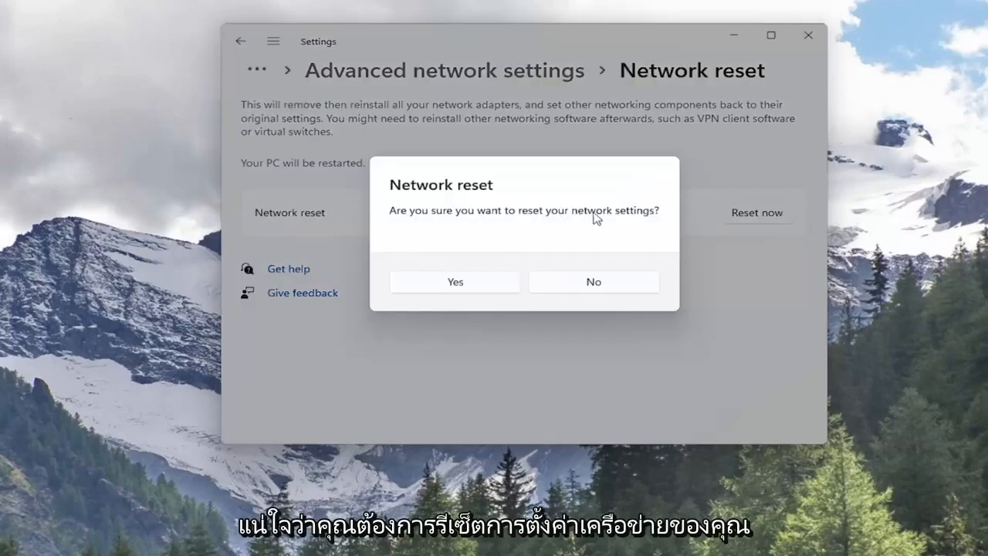
mouse_move(455, 290)
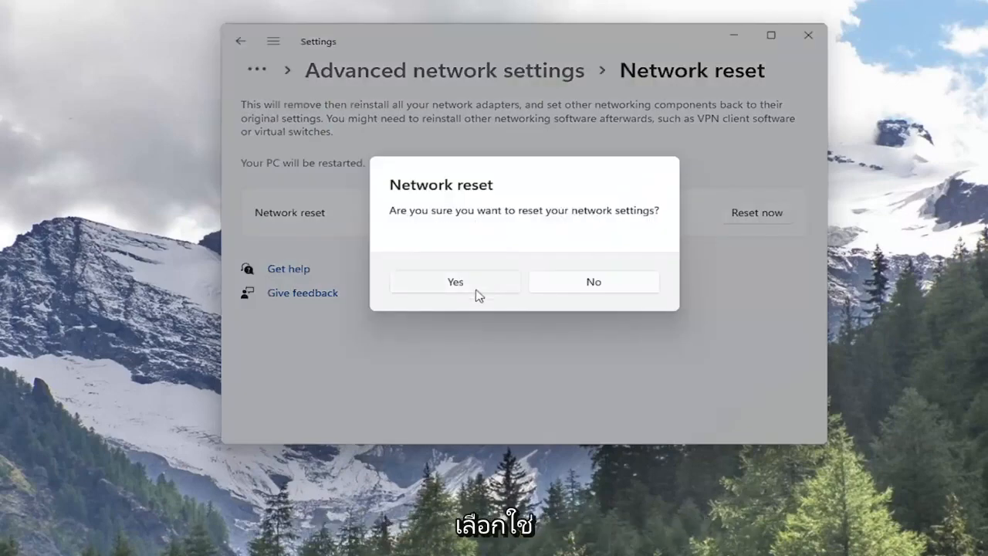
left_click(454, 281)
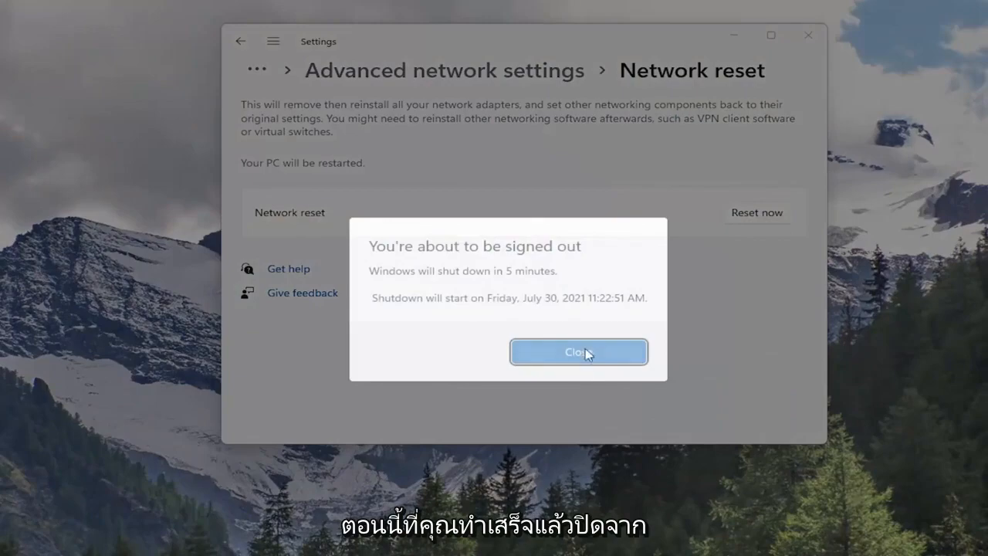
left_click(579, 352)
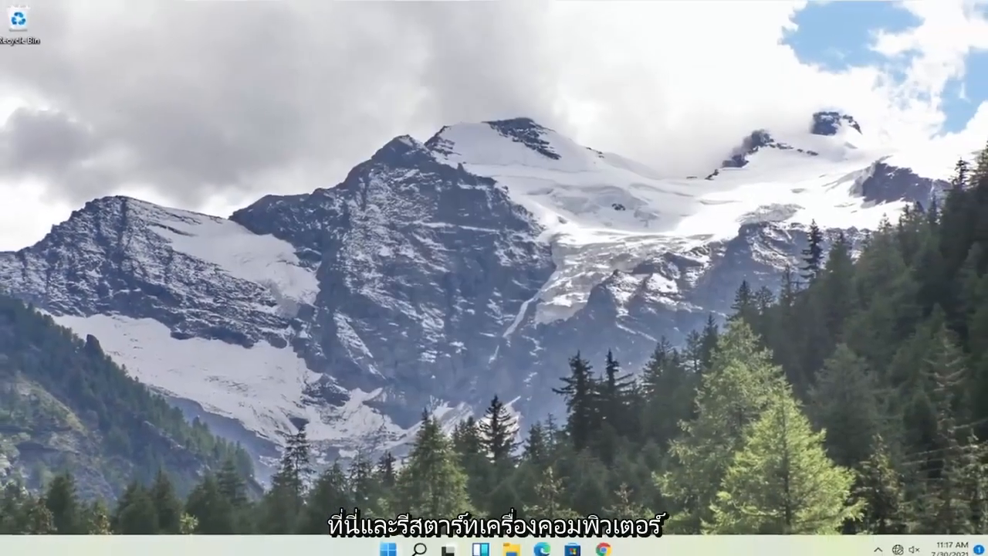